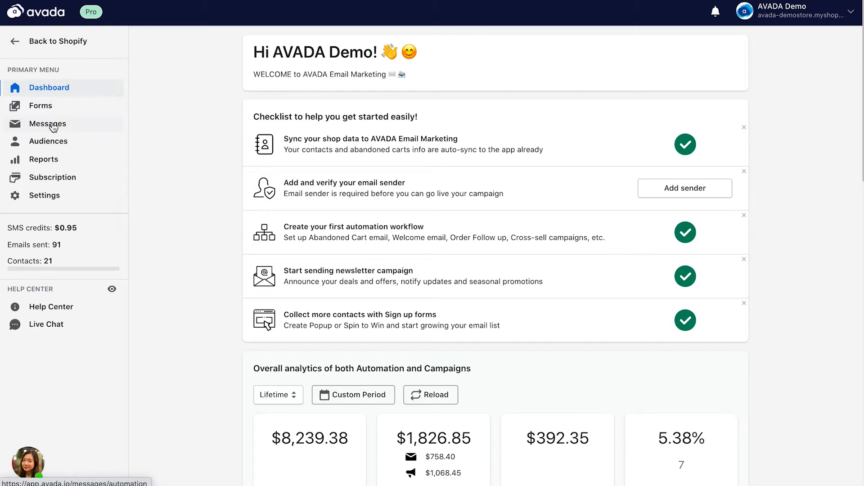
Step: Go to Messages > Automation and start a new untitled automation campaign
{"action": "left_click", "coordinate": [47, 124]}
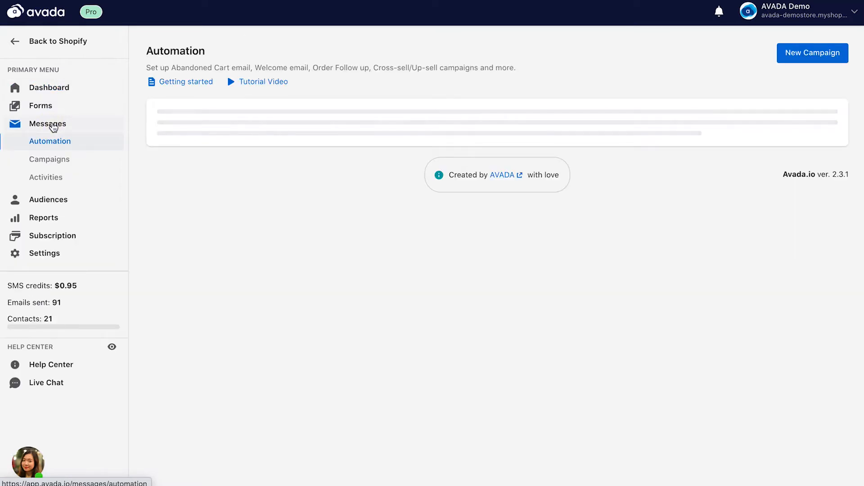
{"action": "mouse_move", "coordinate": [342, 217]}
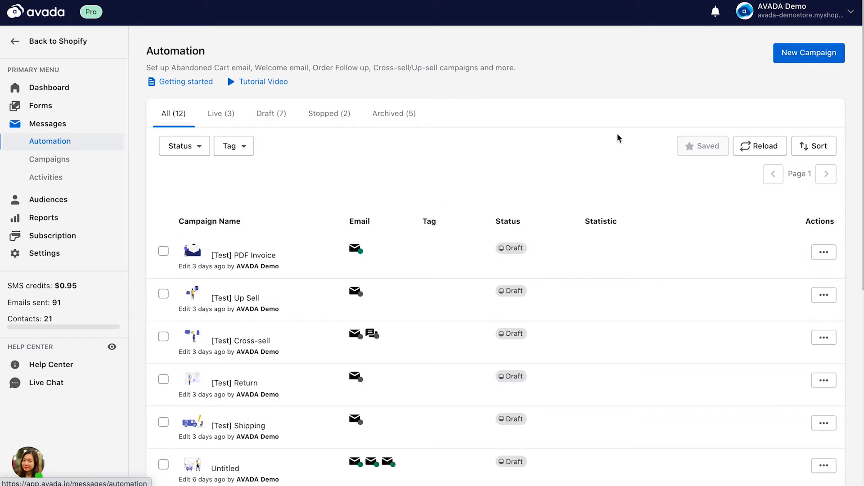
{"action": "left_click", "coordinate": [808, 53]}
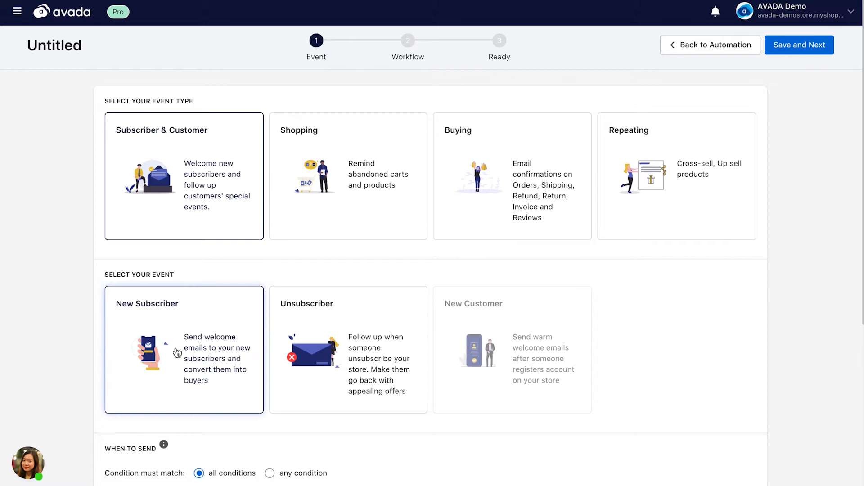
Step: Compare the Buying and Return event types, then choose Shopping to reveal Abandoned Cart Email
{"action": "scroll", "scroll_direction": "down", "scroll_amount": 3}
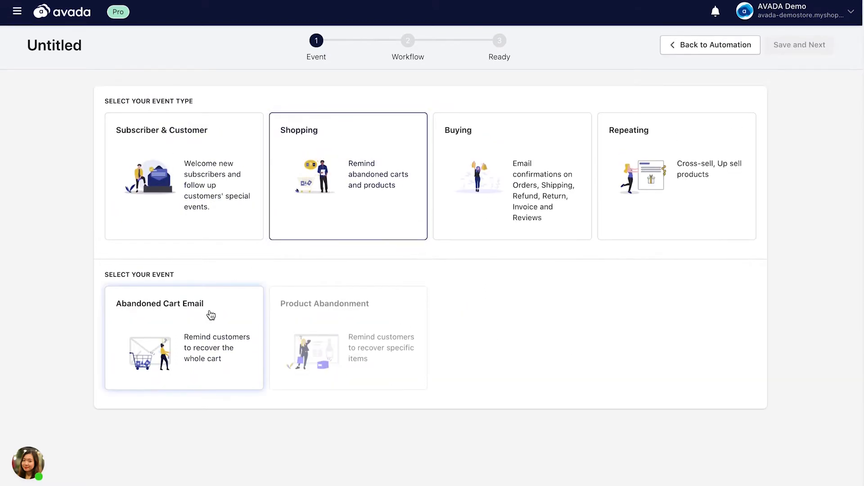
{"action": "left_click", "coordinate": [511, 176]}
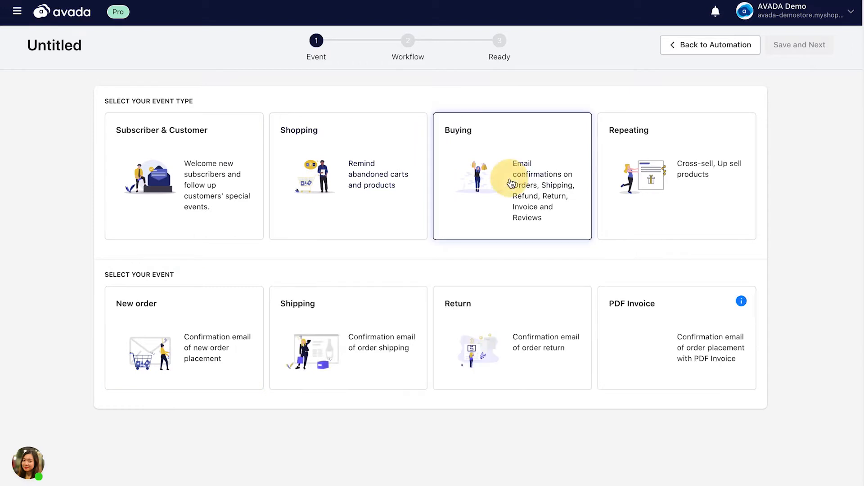
{"action": "left_click", "coordinate": [184, 337]}
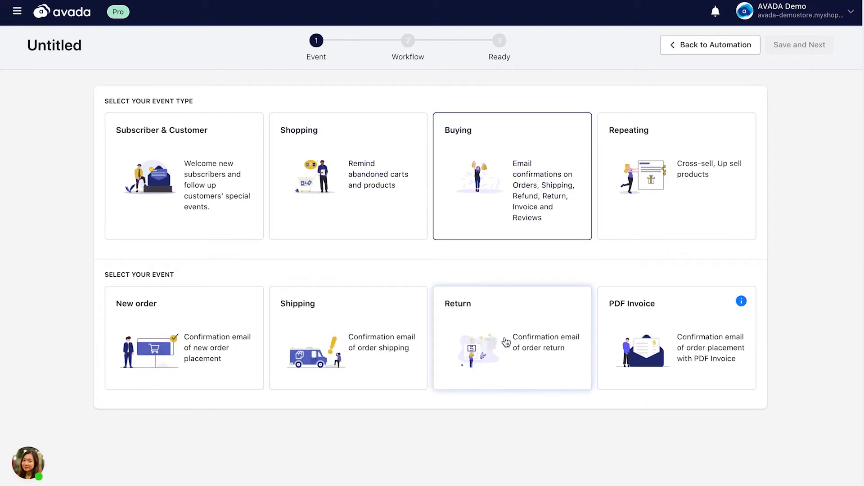
{"action": "left_click", "coordinate": [677, 337]}
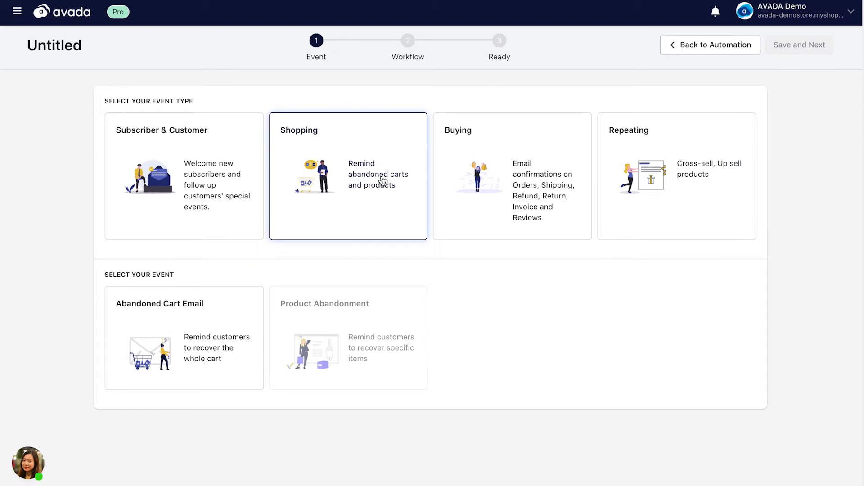
{"action": "mouse_move", "coordinate": [367, 179]}
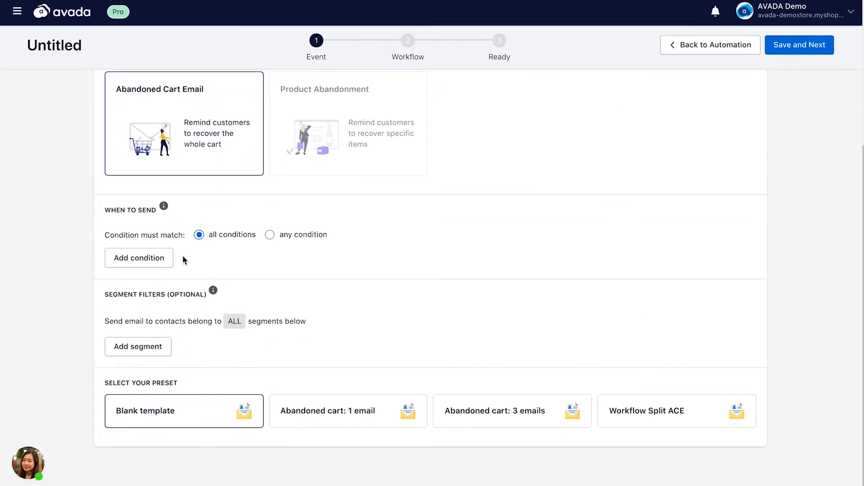
{"action": "mouse_move", "coordinate": [87, 228]}
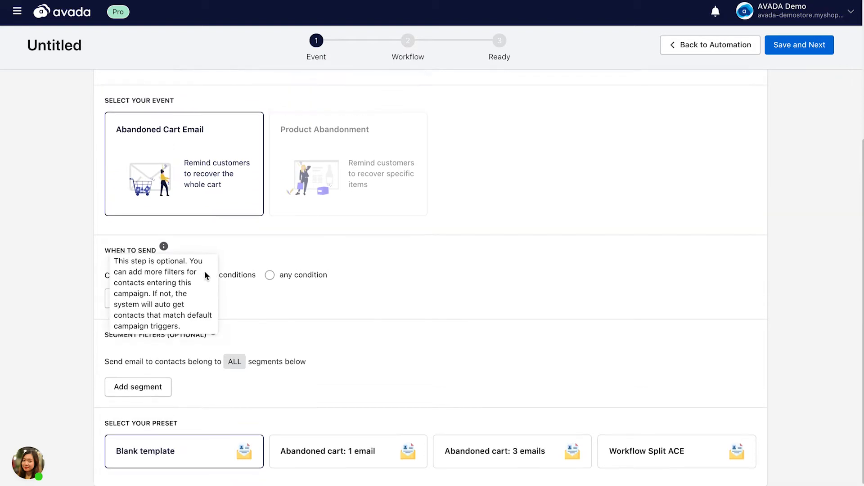
Step: Review the When to Send conditions, Segment filters and preset choices for Abandoned Cart Email
{"action": "scroll", "scroll_direction": "up", "scroll_amount": 3}
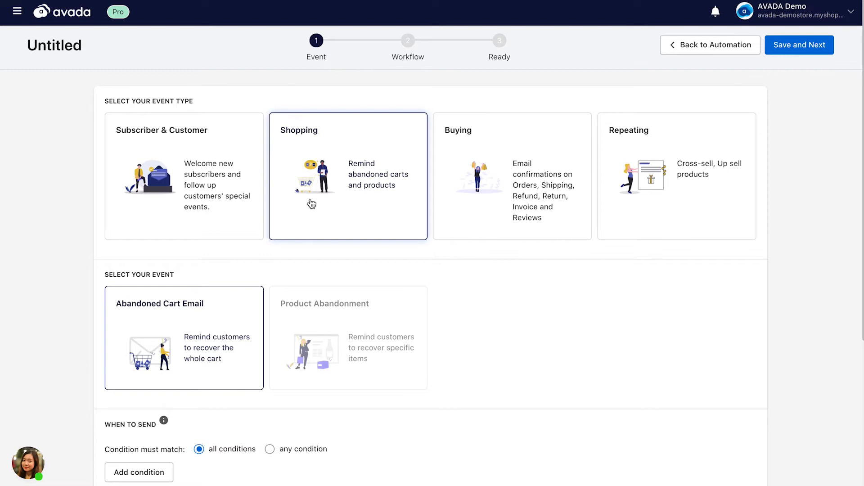
{"action": "scroll", "scroll_direction": "down", "scroll_amount": 3}
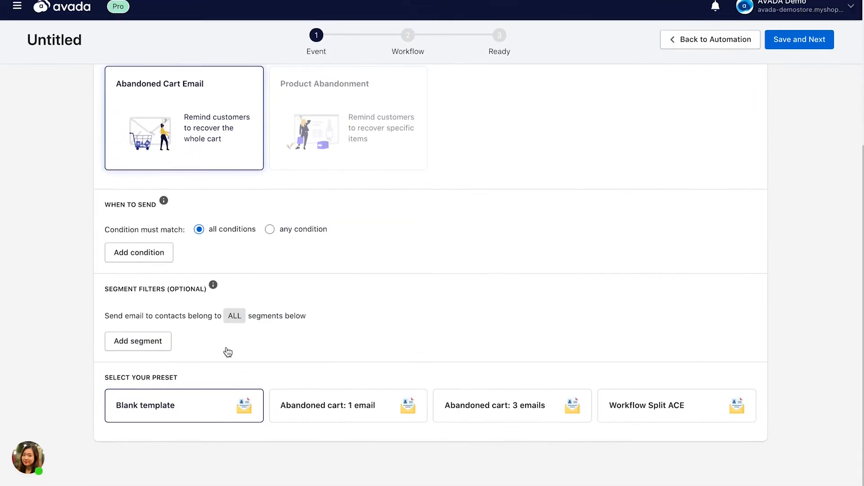
{"action": "scroll", "scroll_direction": "down", "scroll_amount": 3}
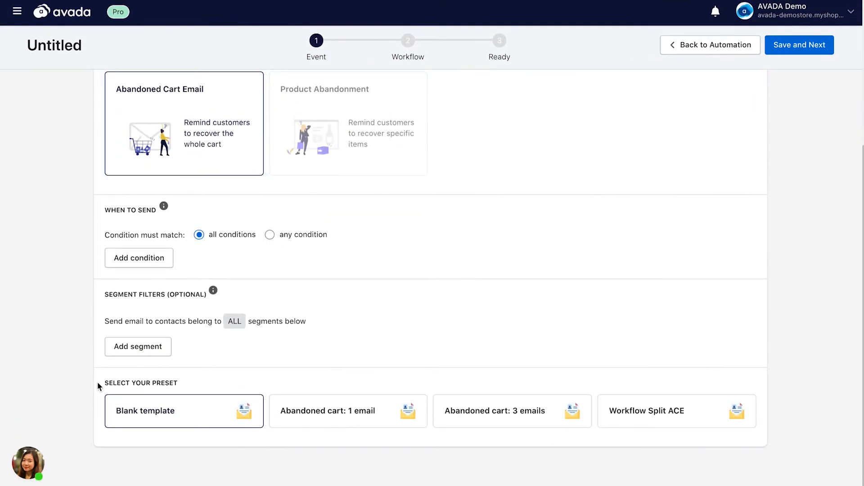
{"action": "mouse_move", "coordinate": [179, 371]}
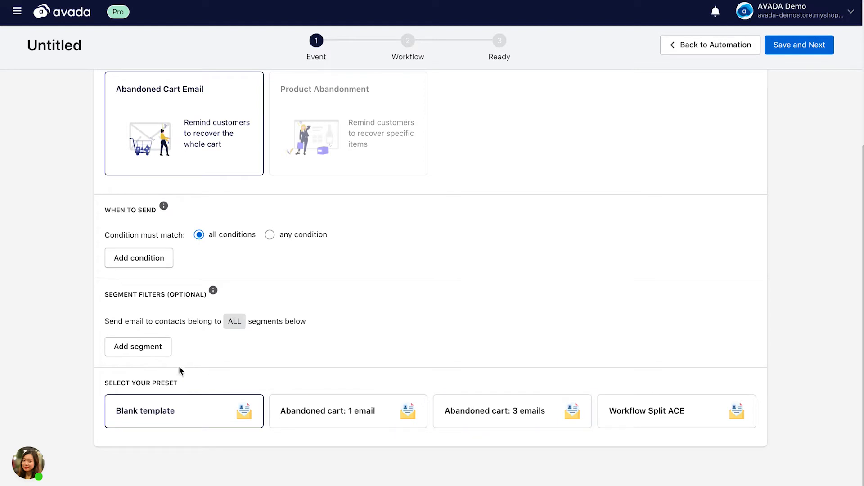
{"action": "mouse_move", "coordinate": [641, 413]}
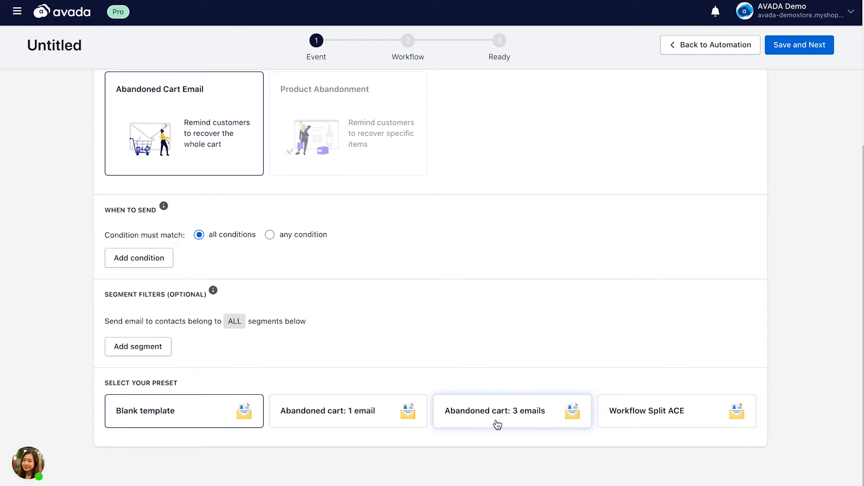
Step: Apply the 'Abandoned cart: 3 emails' preset and continue to the Workflow step
{"action": "left_click", "coordinate": [497, 410]}
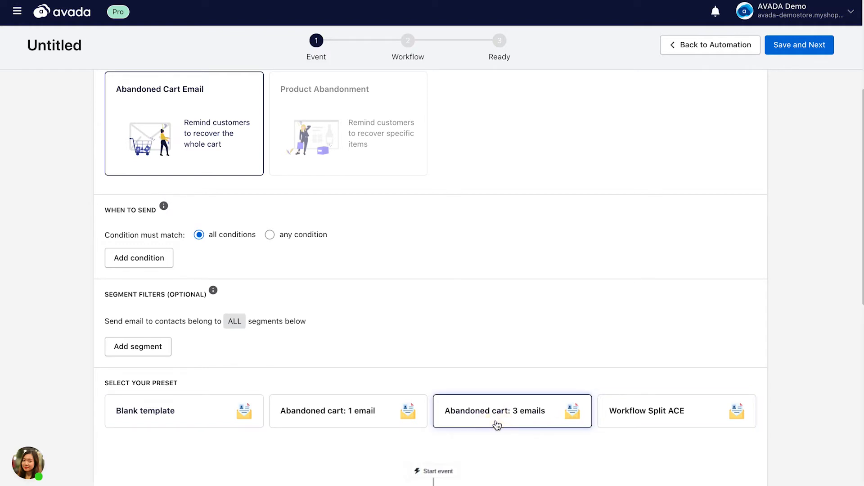
{"action": "left_click", "coordinate": [494, 410]}
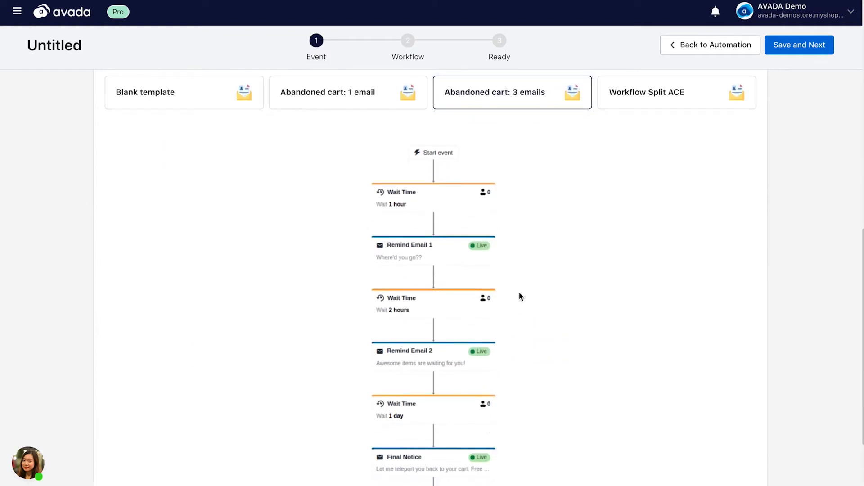
{"action": "mouse_move", "coordinate": [486, 267]}
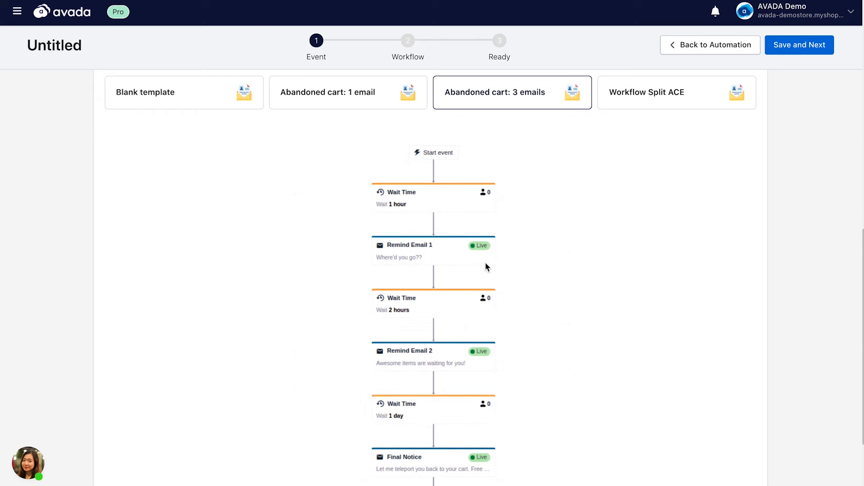
{"action": "left_click", "coordinate": [799, 45]}
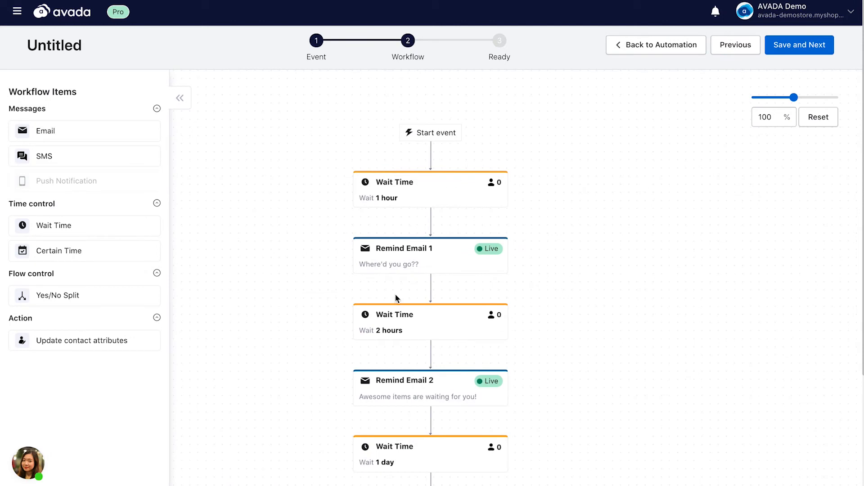
Step: Inspect the one-hour Wait Time and Remind Email 1 nodes, then edit Remind Email 1's content
{"action": "left_click", "coordinate": [430, 189]}
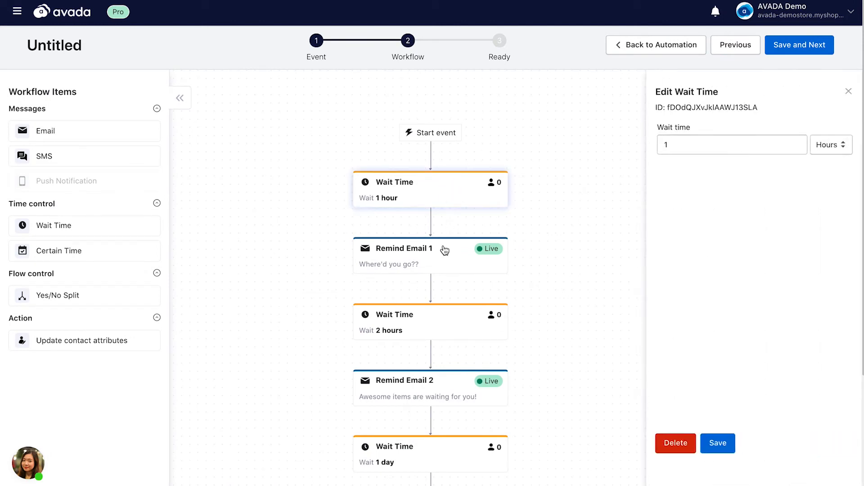
{"action": "left_click", "coordinate": [431, 254]}
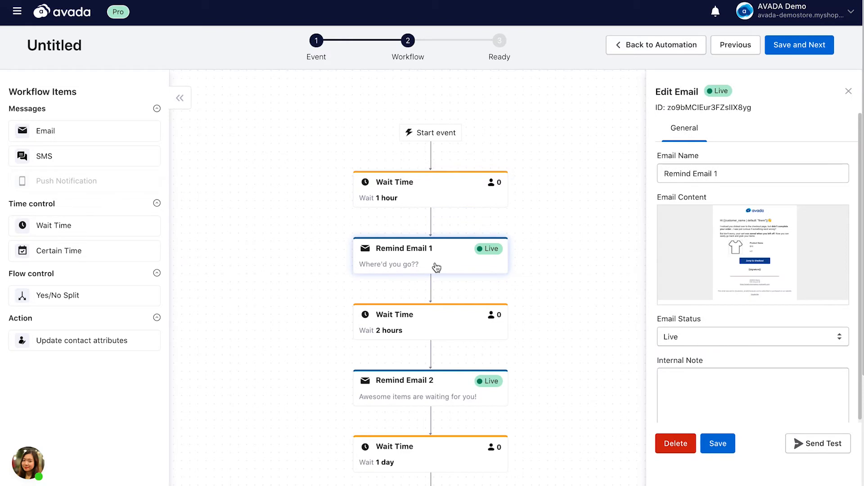
{"action": "left_click", "coordinate": [430, 189]}
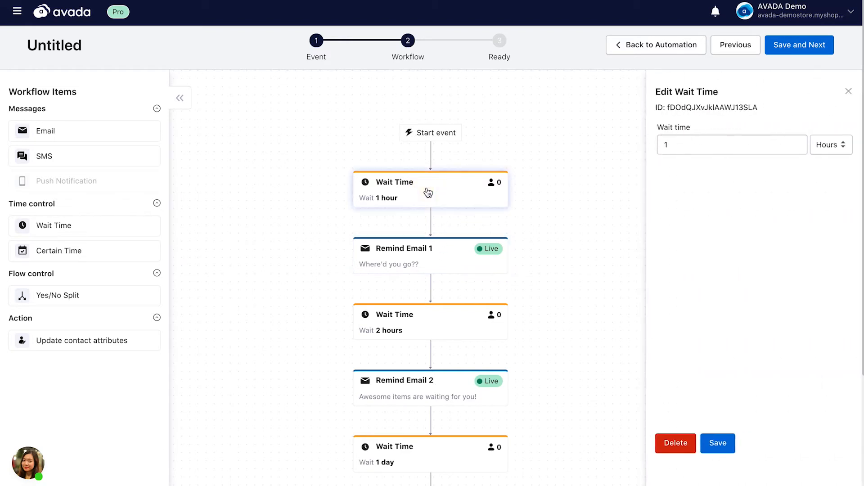
{"action": "mouse_move", "coordinate": [774, 127]}
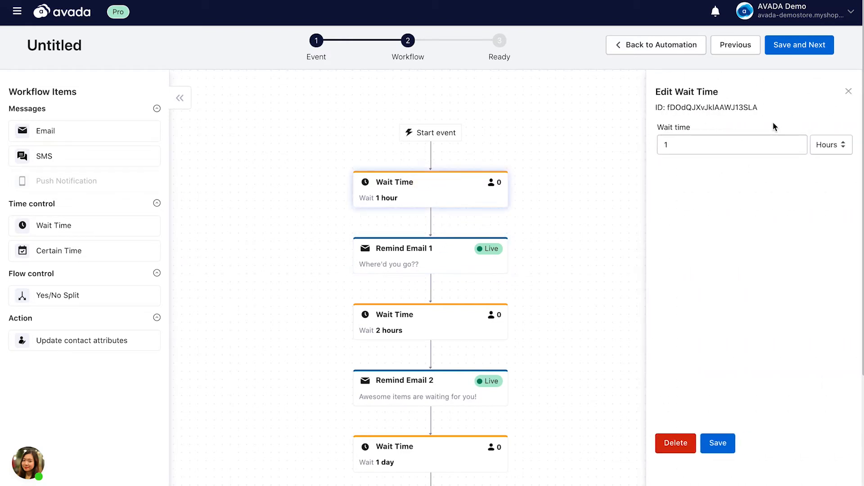
{"action": "left_click", "coordinate": [430, 256]}
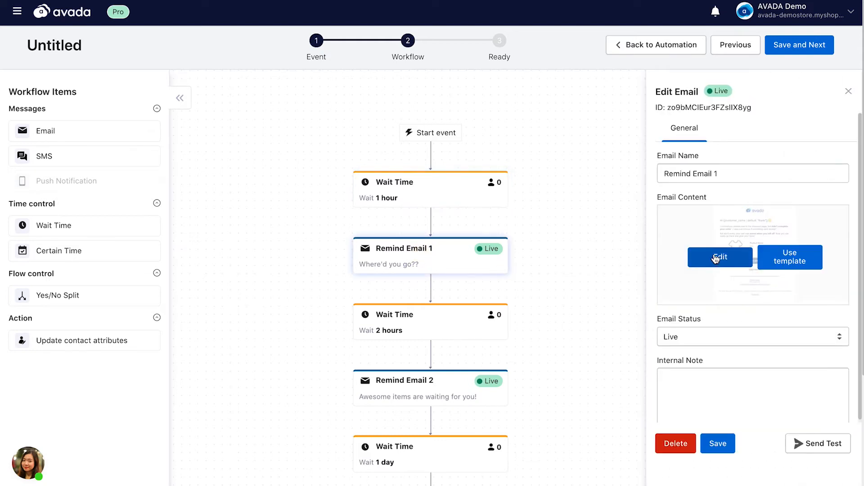
{"action": "left_click", "coordinate": [720, 257]}
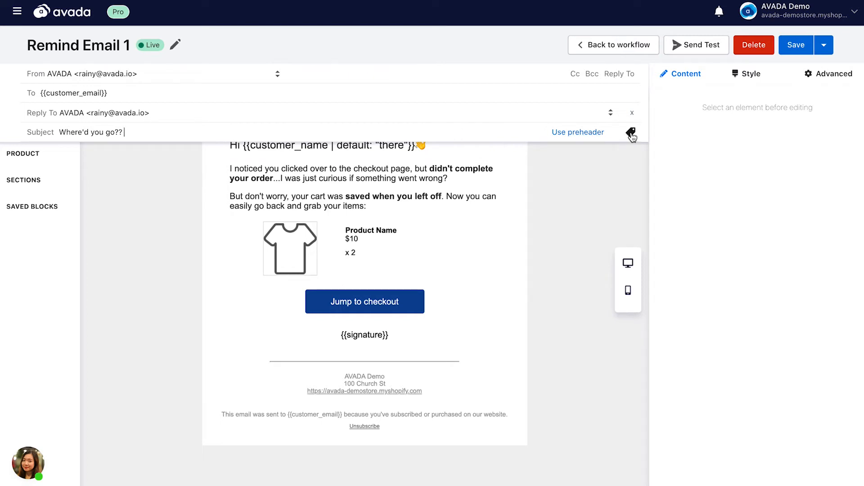
Step: Insert {{customer_name}} so the subject reads 'Where'd you go?? {{customer_name}}'
{"action": "left_click", "coordinate": [631, 133]}
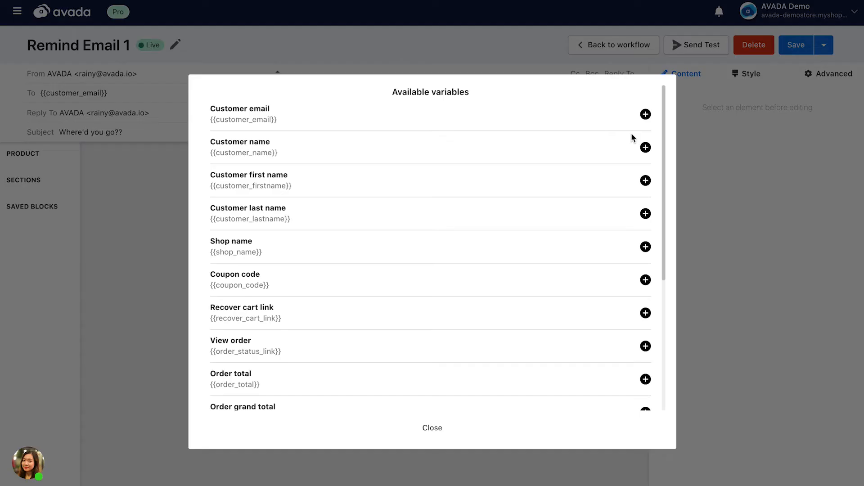
{"action": "scroll", "scroll_direction": "down", "scroll_amount": 3}
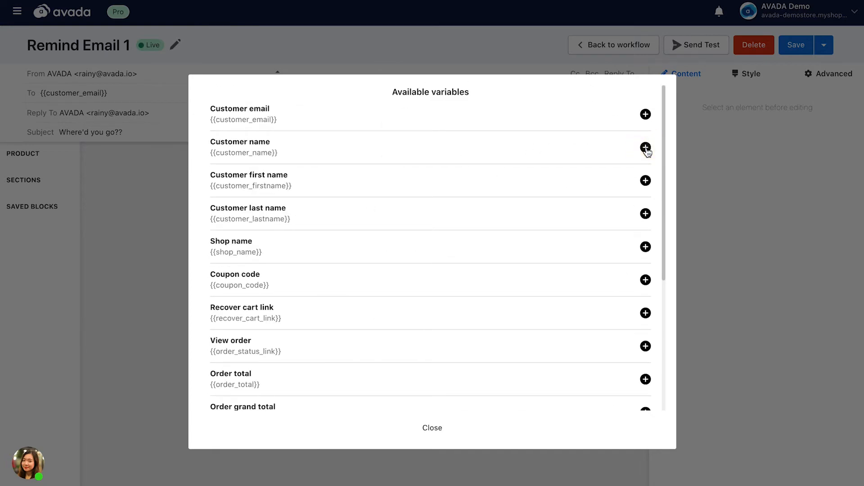
{"action": "left_click", "coordinate": [645, 147]}
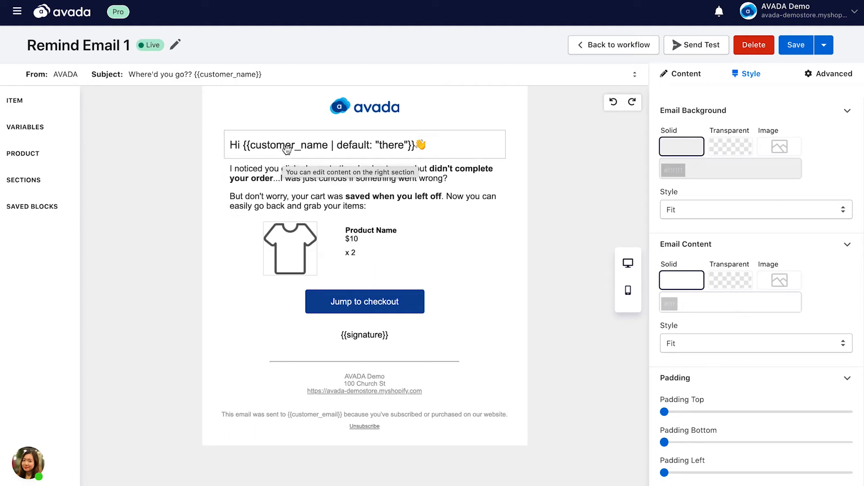
{"action": "left_click", "coordinate": [365, 107]}
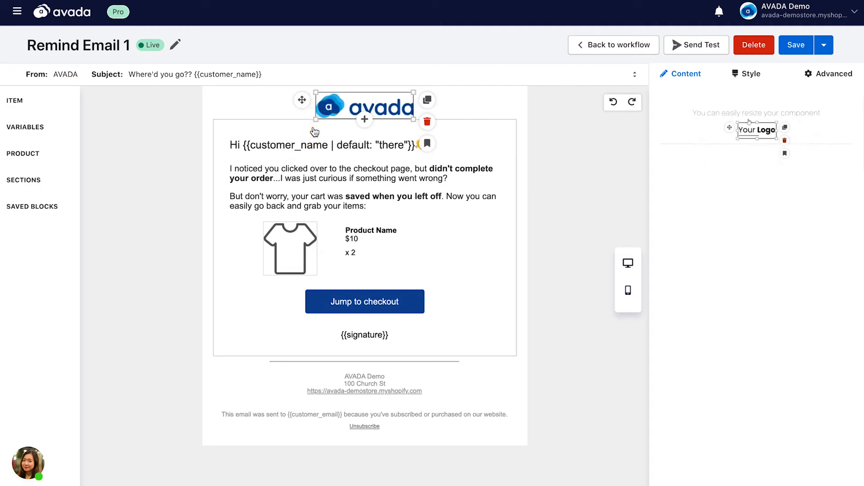
{"action": "left_click", "coordinate": [362, 145]}
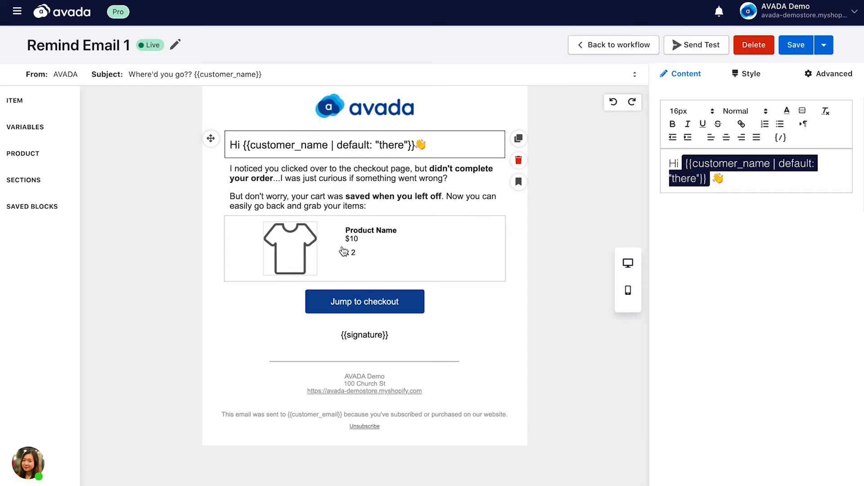
{"action": "left_click", "coordinate": [365, 248]}
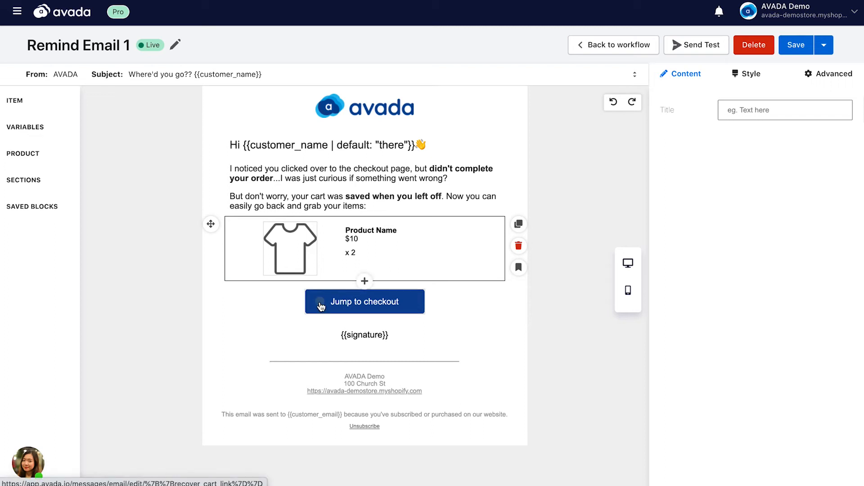
{"action": "left_click", "coordinate": [365, 302]}
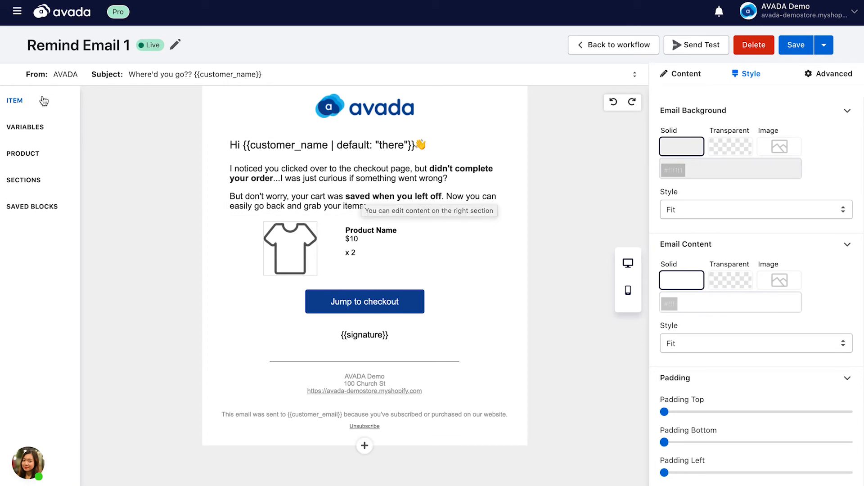
{"action": "left_click", "coordinate": [15, 100]}
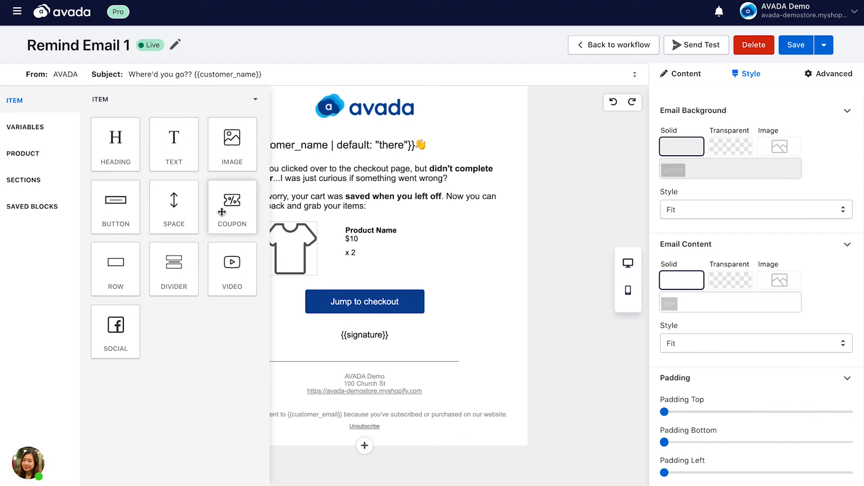
{"action": "mouse_move", "coordinate": [163, 166]}
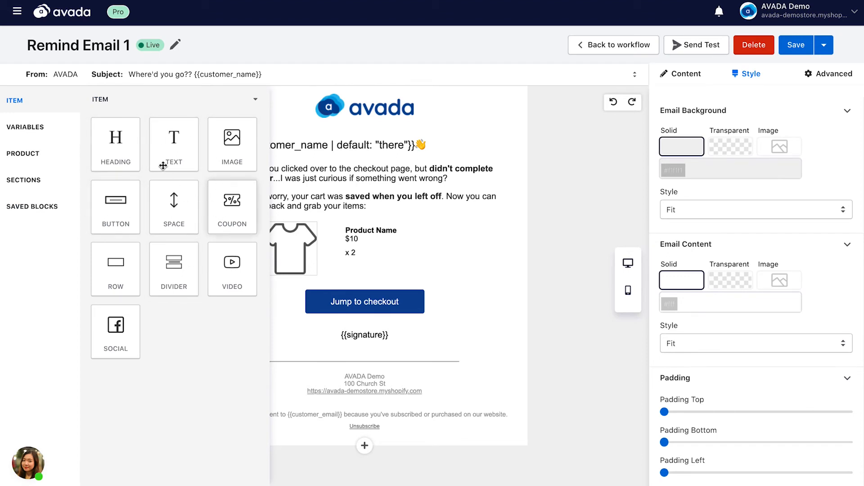
{"action": "mouse_move", "coordinate": [146, 149]}
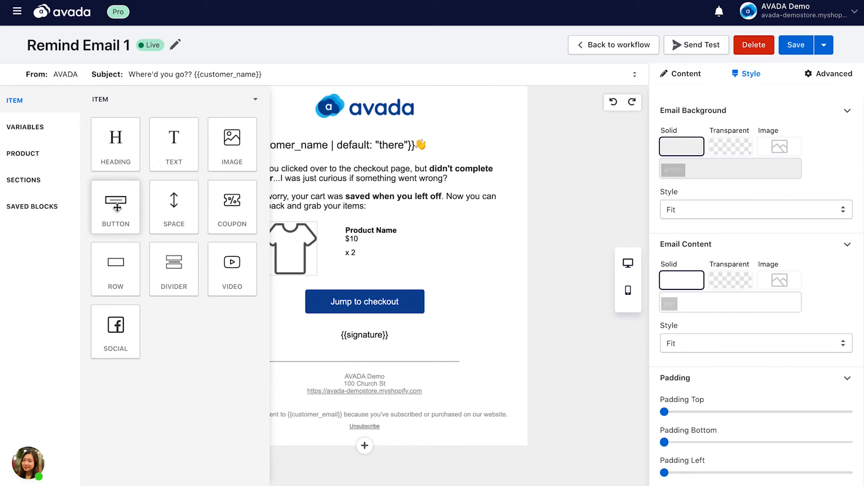
{"action": "mouse_move", "coordinate": [173, 264]}
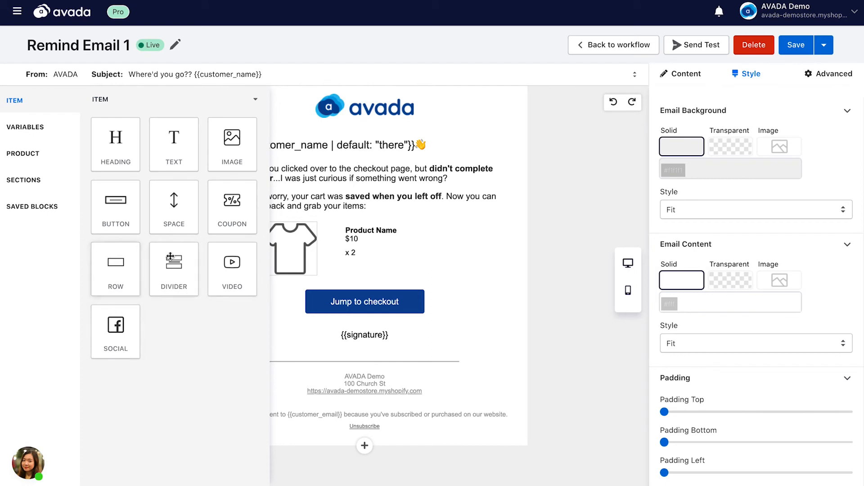
{"action": "mouse_move", "coordinate": [109, 153]}
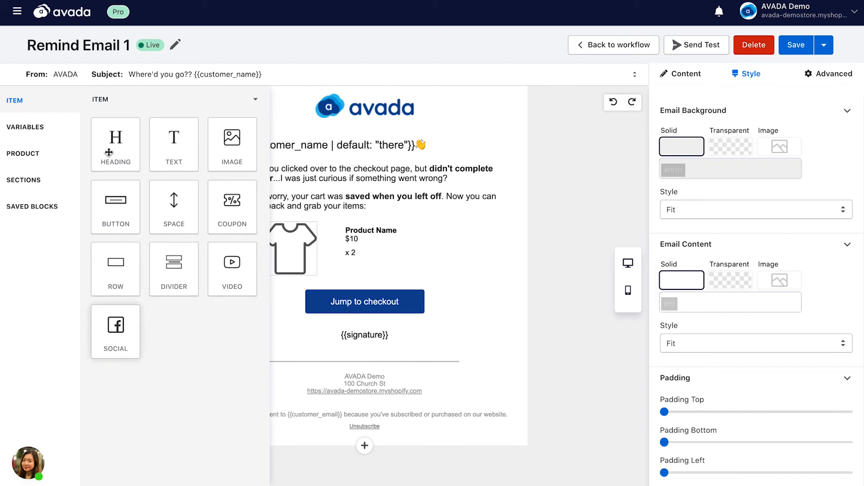
{"action": "left_click", "coordinate": [25, 127]}
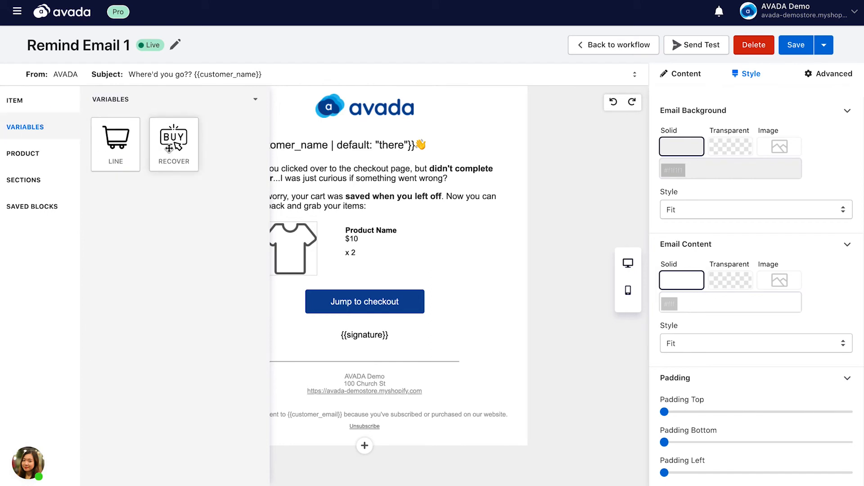
{"action": "mouse_move", "coordinate": [115, 144]}
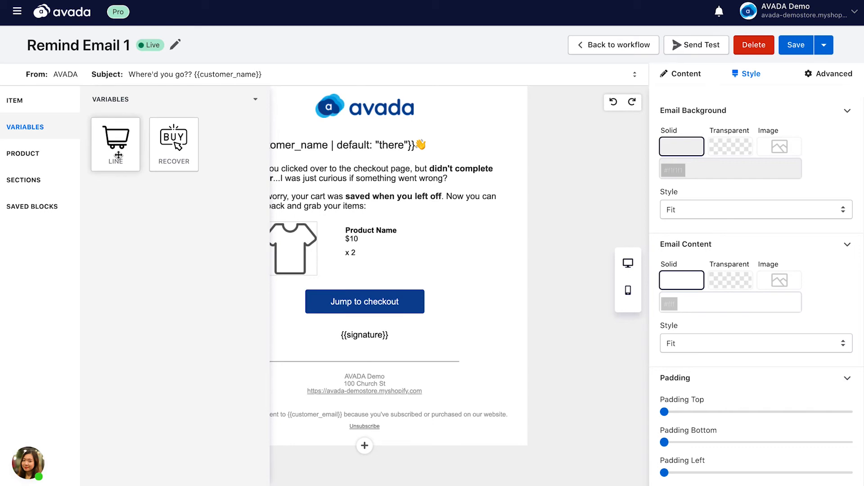
{"action": "left_click", "coordinate": [24, 153]}
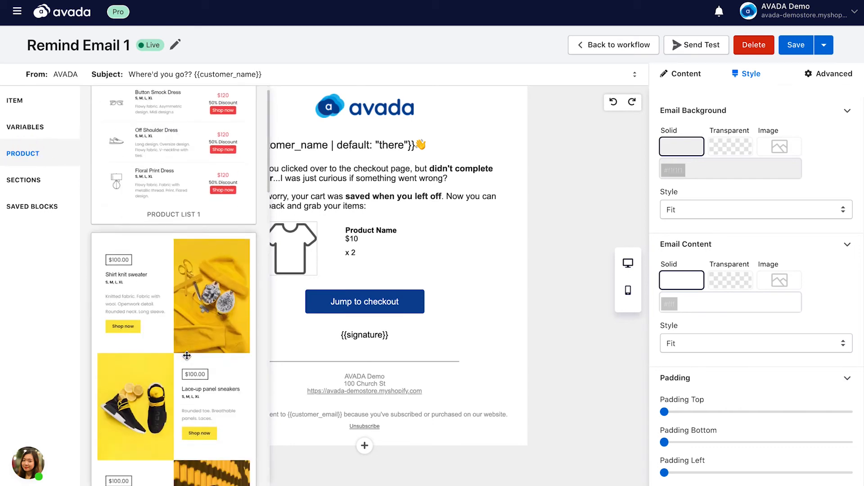
{"action": "left_click", "coordinate": [23, 180]}
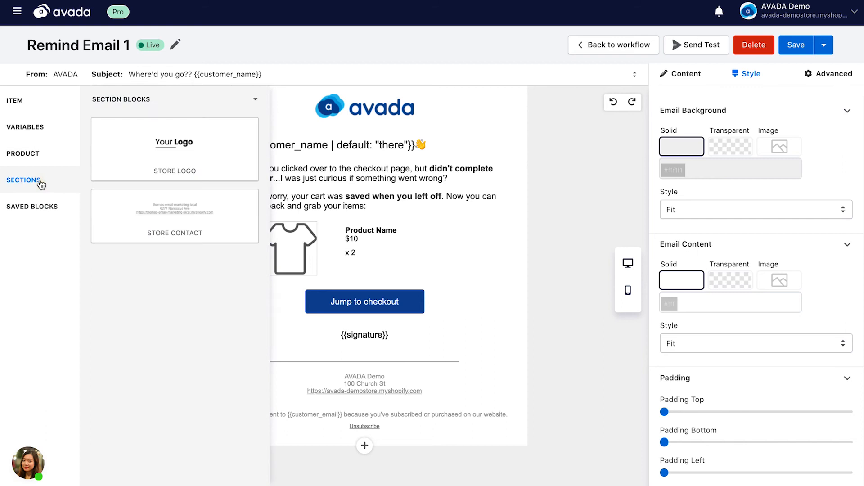
{"action": "left_click", "coordinate": [24, 180]}
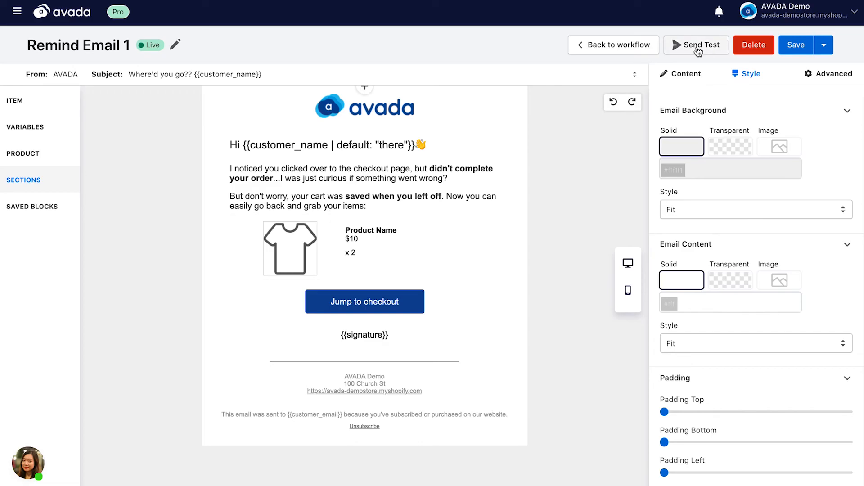
{"action": "left_click", "coordinate": [696, 45]}
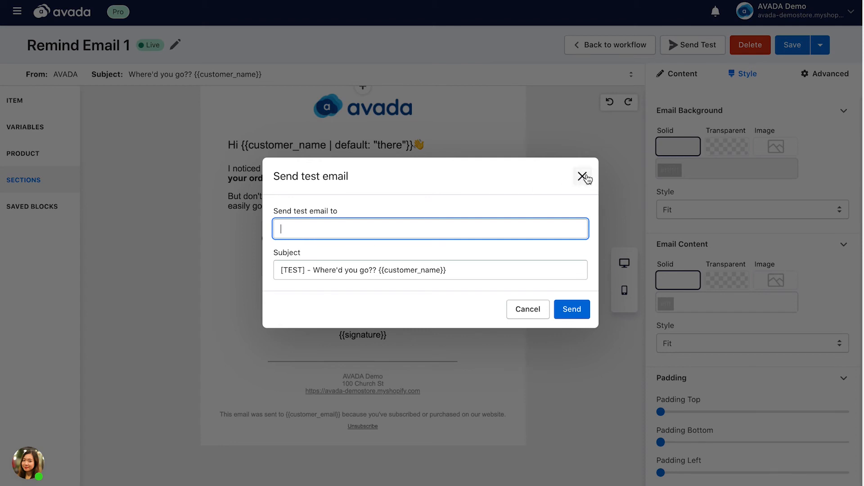
{"action": "left_click", "coordinate": [584, 176]}
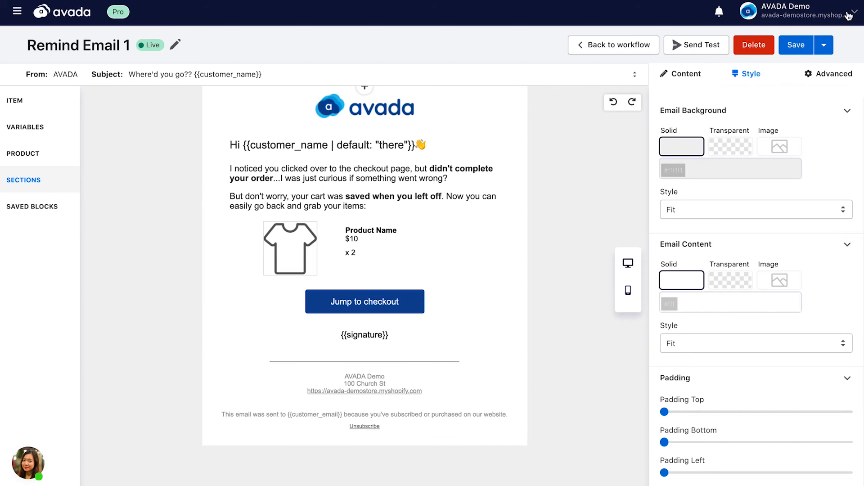
{"action": "left_click", "coordinate": [824, 45]}
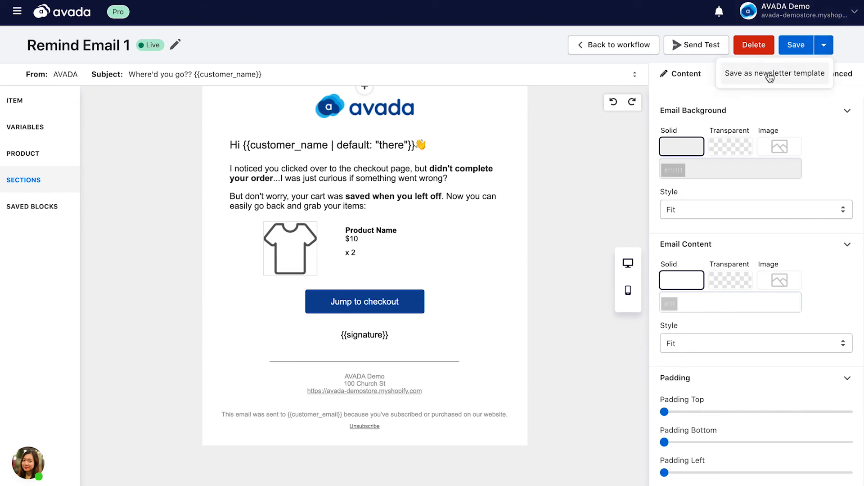
{"action": "mouse_move", "coordinate": [467, 258]}
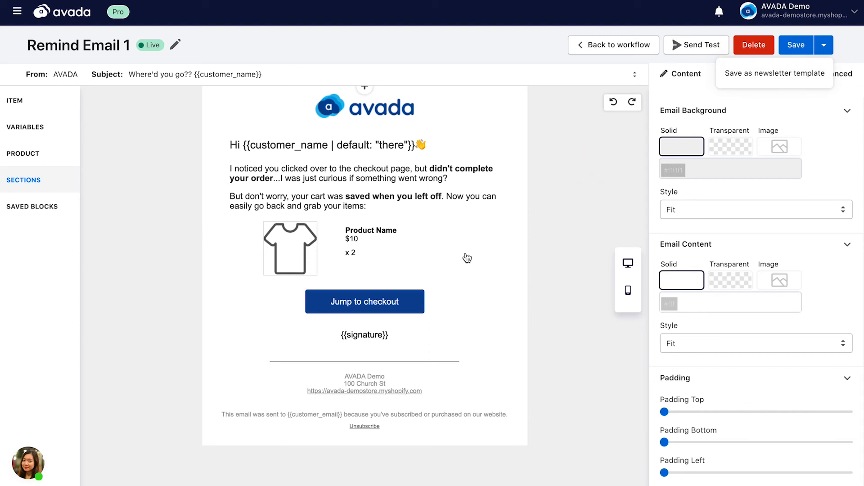
{"action": "mouse_move", "coordinate": [532, 97]}
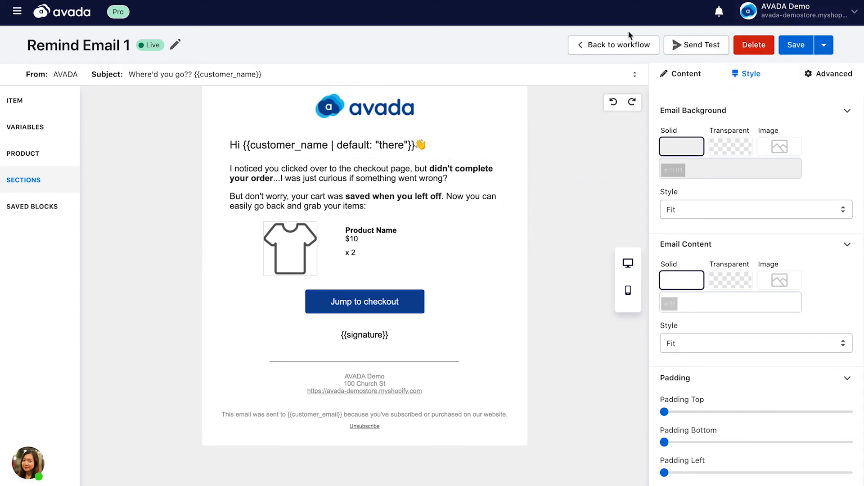
Step: Save Remind Email 1 back to the workflow, check the three emails, and continue to Ready
{"action": "left_click", "coordinate": [795, 45]}
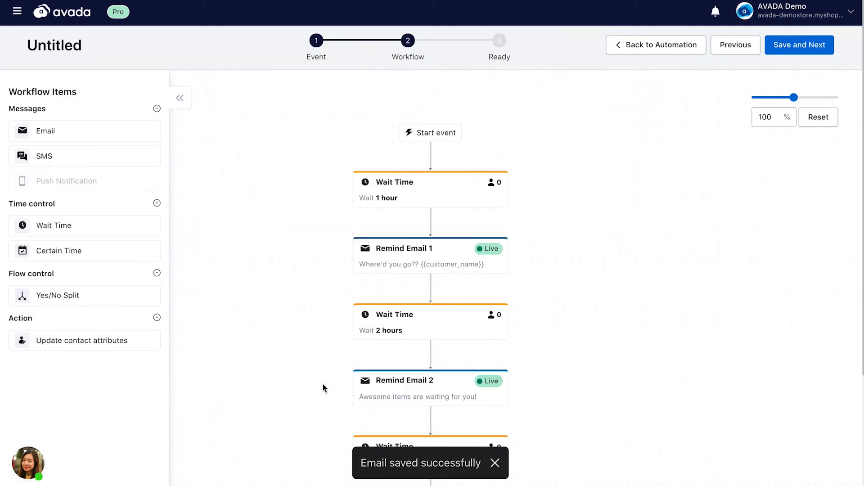
{"action": "left_click", "coordinate": [431, 254]}
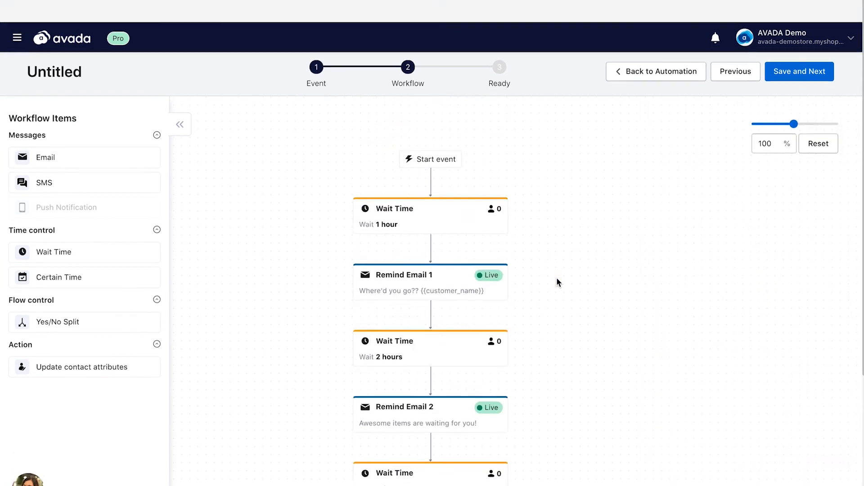
{"action": "scroll", "scroll_direction": "down", "scroll_amount": 3}
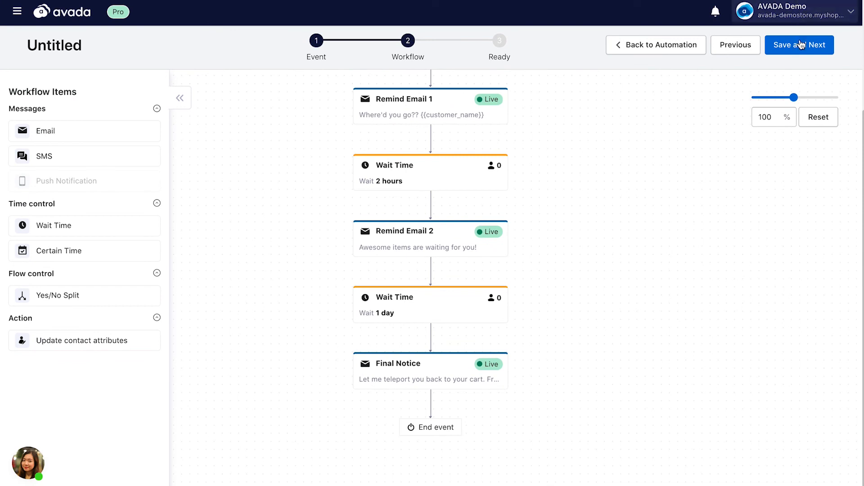
{"action": "left_click", "coordinate": [798, 45]}
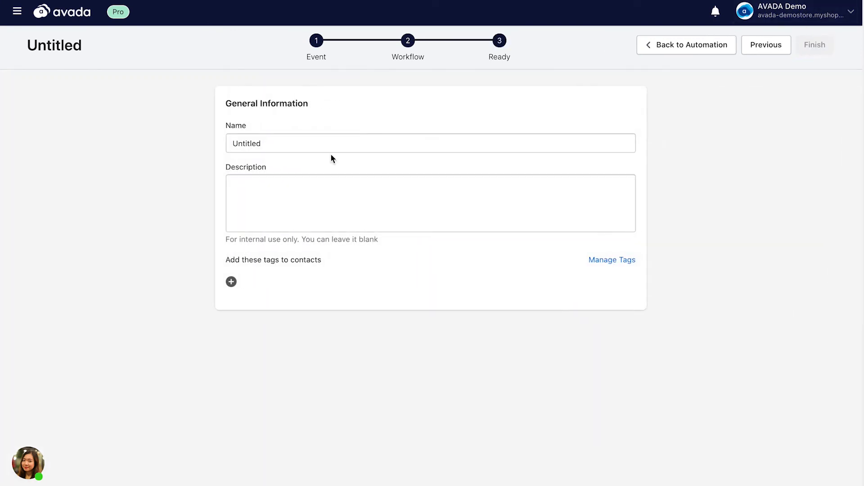
Step: Replace the Untitled name with 'Abandoned Cart'
{"action": "double_click", "coordinate": [245, 143]}
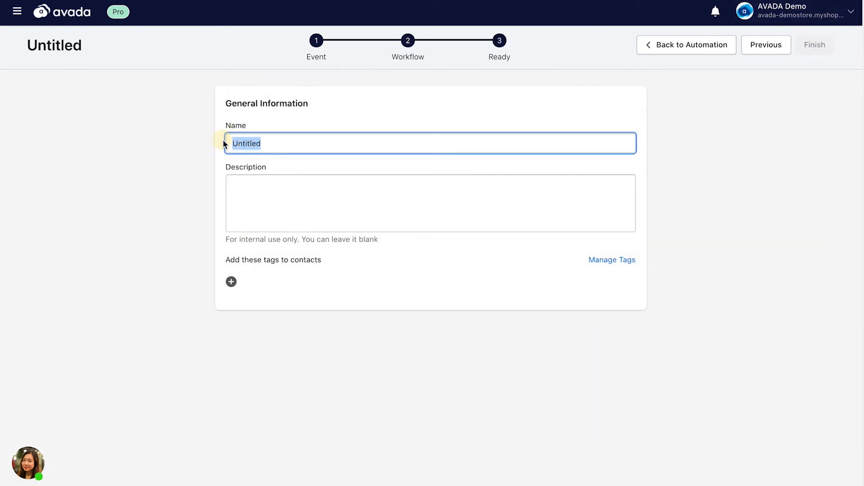
{"action": "type", "text": "Abandoned Cart"}
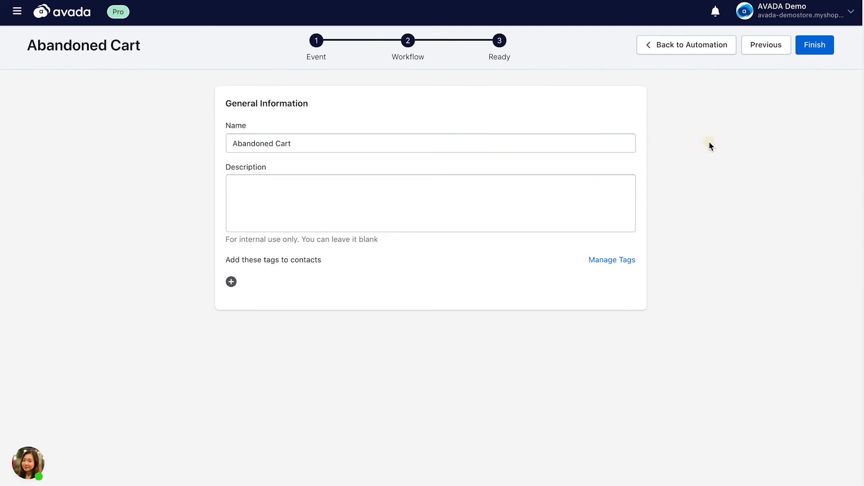
{"action": "mouse_move", "coordinate": [231, 288]}
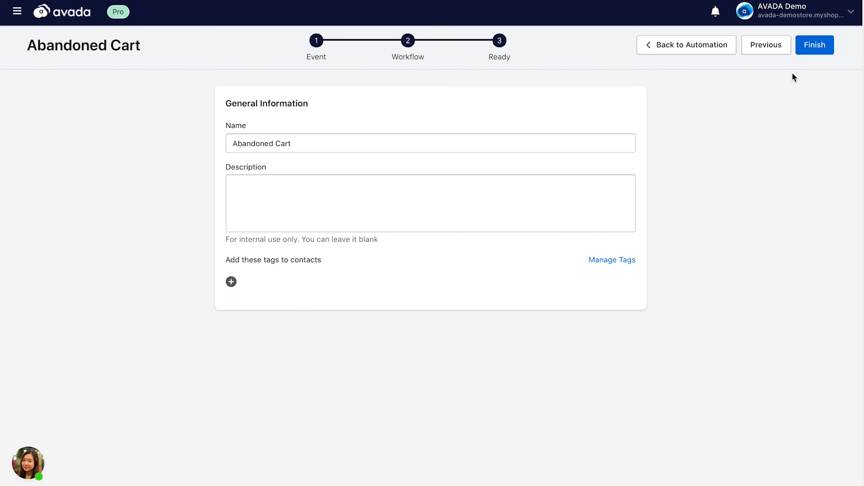
Step: Finish the campaign and confirm Go live now, returning to the Automation list
{"action": "left_click", "coordinate": [813, 45]}
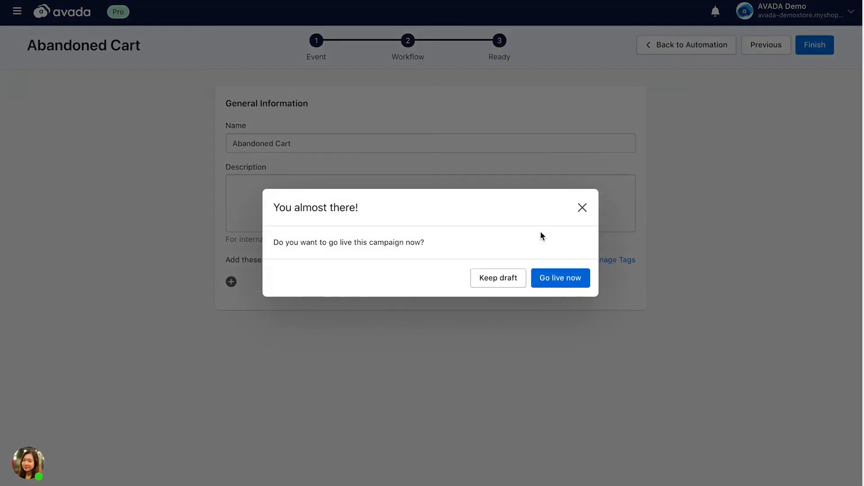
{"action": "left_click", "coordinate": [560, 277]}
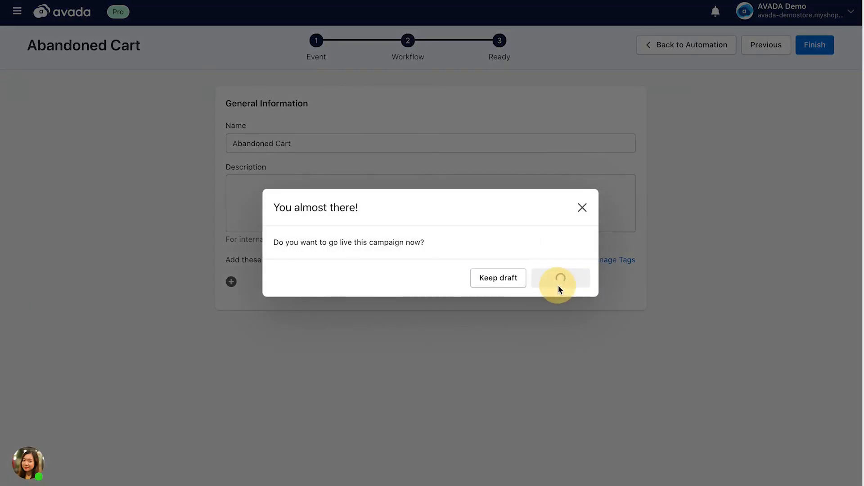
{"action": "left_click", "coordinate": [559, 278]}
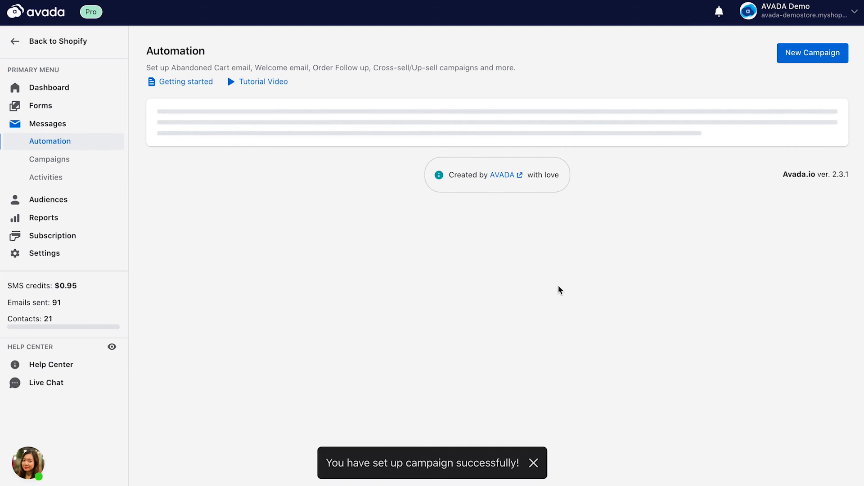